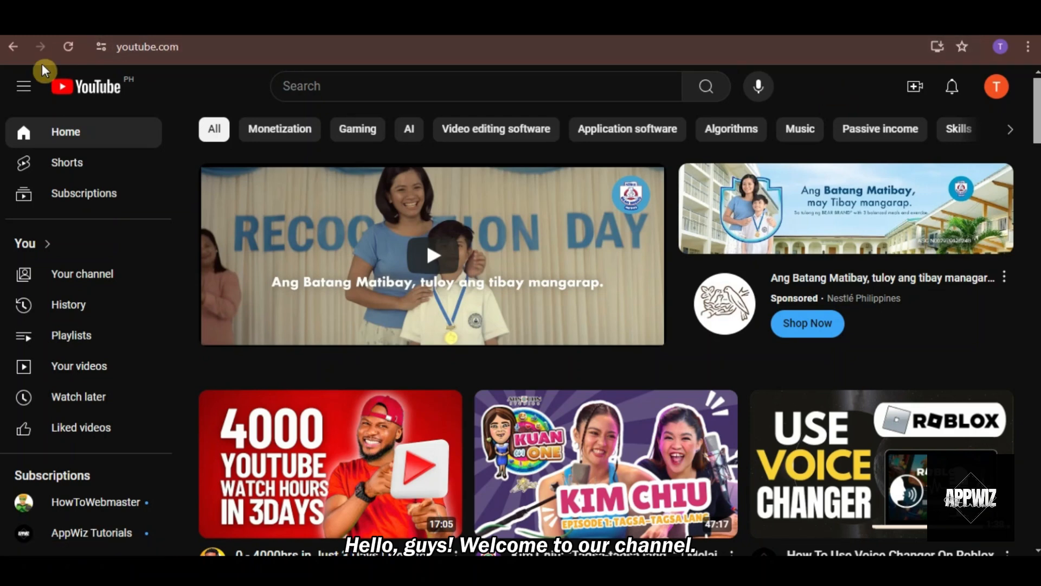
- Collapse the YouTube home page sidebar to its icon-only form
{"action": "left_click", "coordinate": [24, 85]}
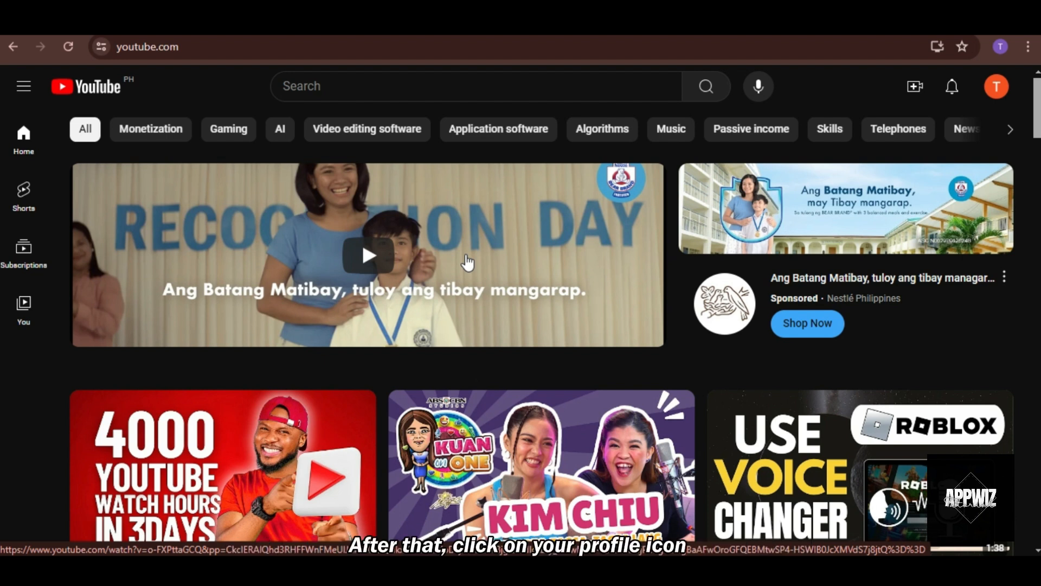
- Open Settings from the profile avatar menu
{"action": "left_click", "coordinate": [998, 86]}
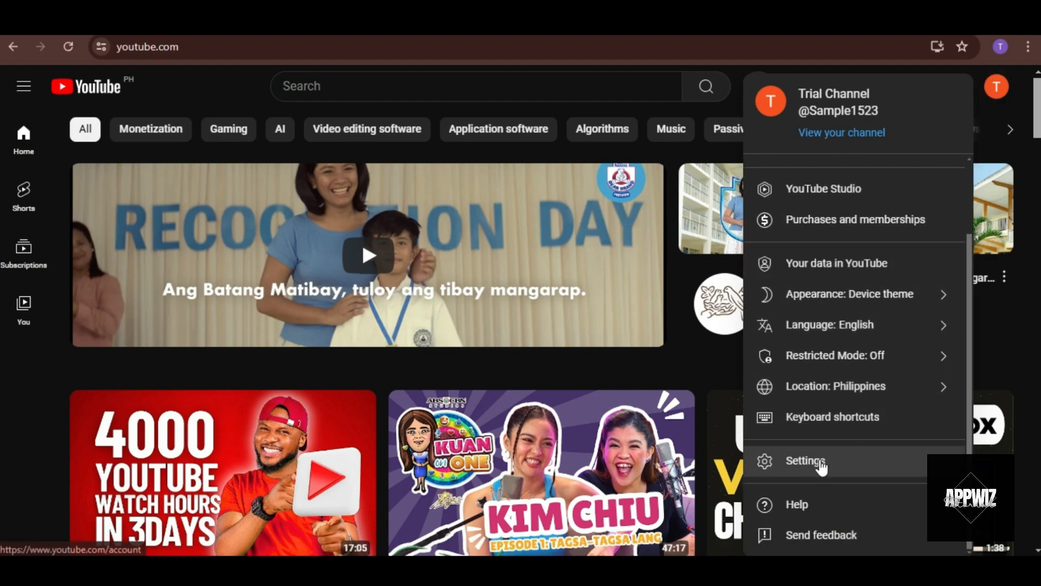
{"action": "left_click", "coordinate": [804, 460]}
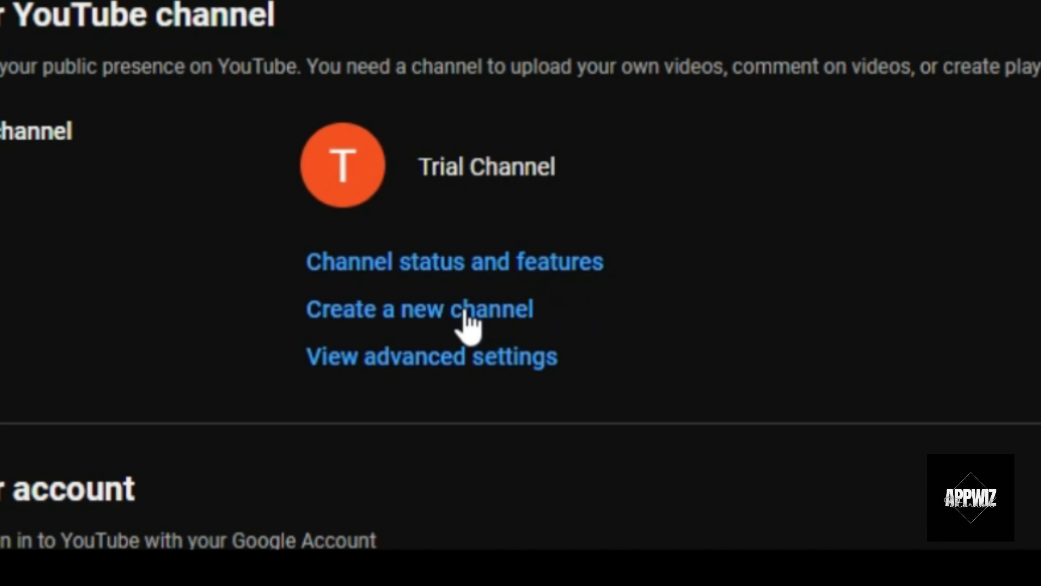
- Create a channel named 'Sample Channel', accepting the new Google Account acknowledgement
{"action": "left_click", "coordinate": [417, 308]}
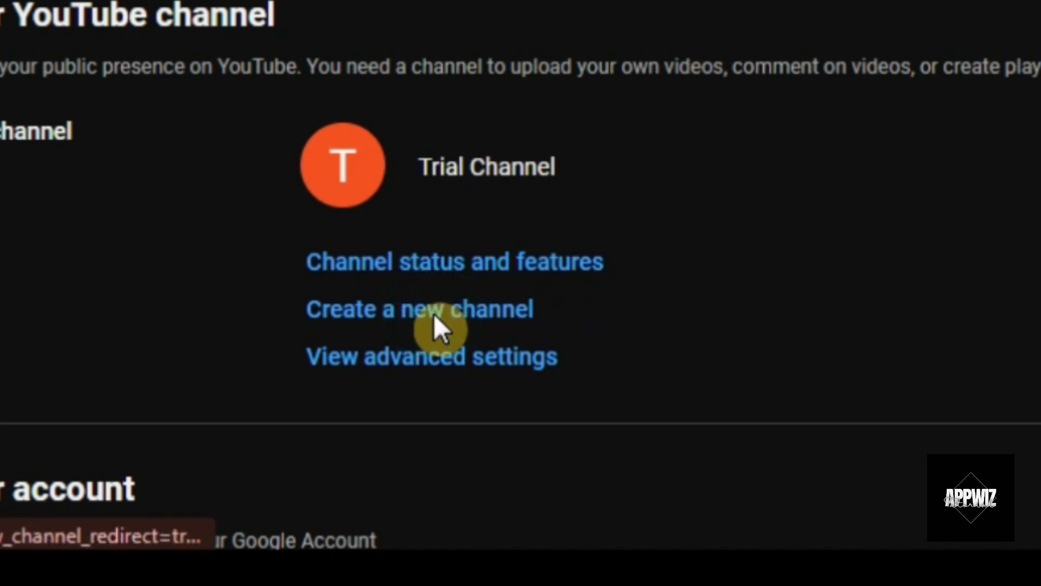
{"action": "left_click", "coordinate": [418, 308]}
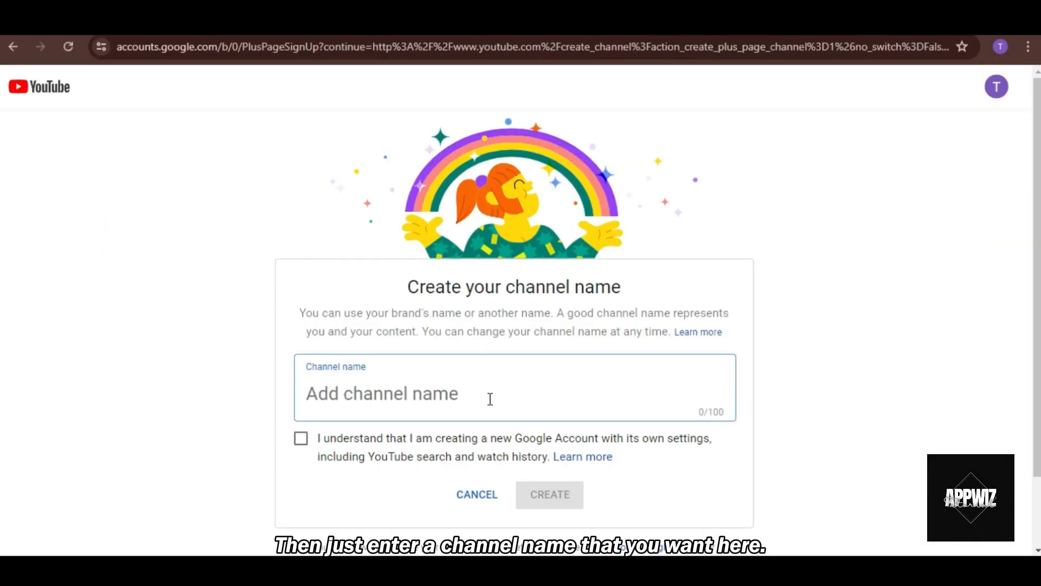
{"action": "type", "text": "Ss"}
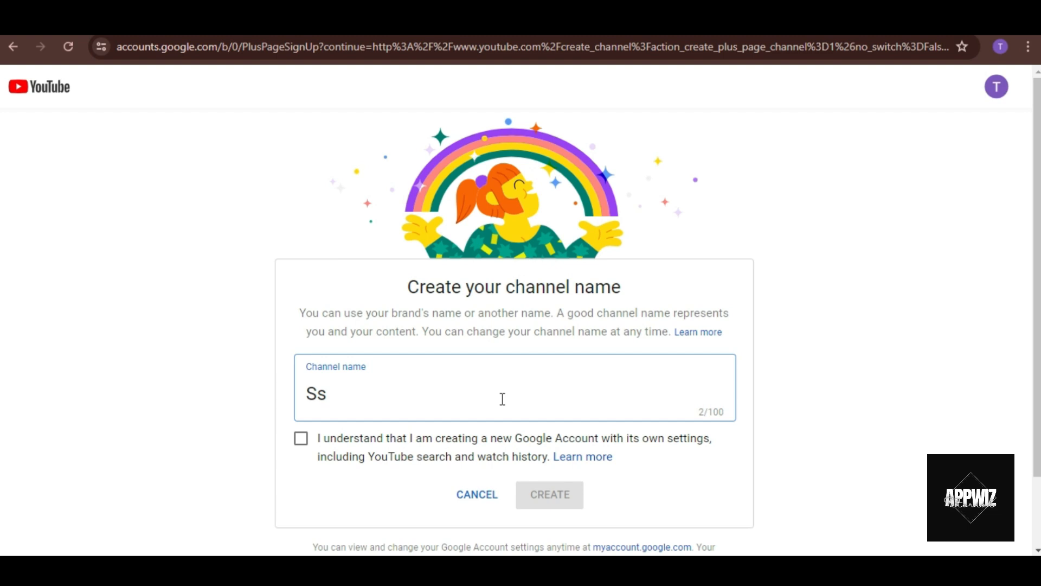
{"action": "type", "text": "Sample Channel"}
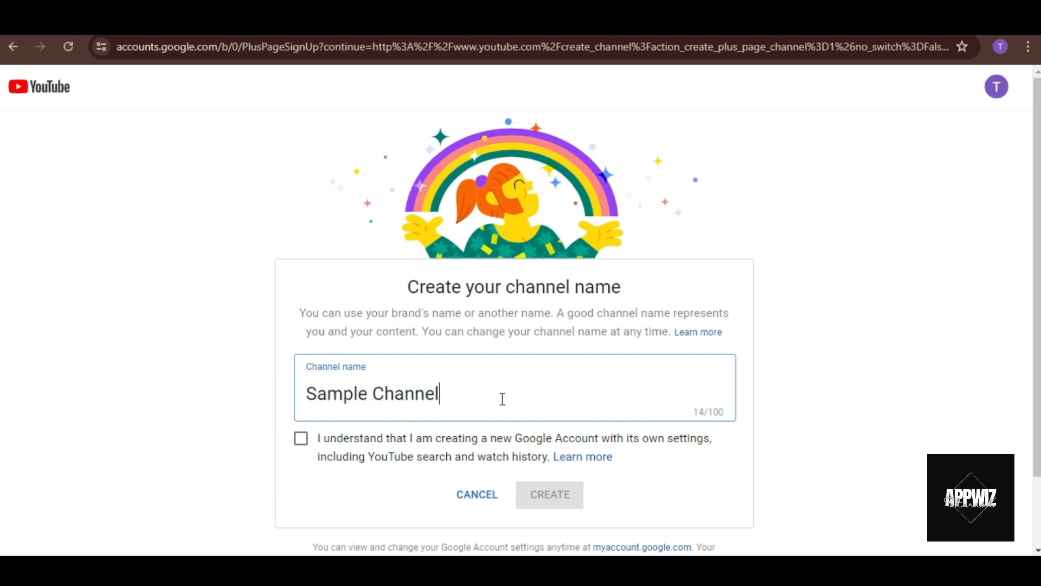
{"action": "left_click", "coordinate": [300, 438]}
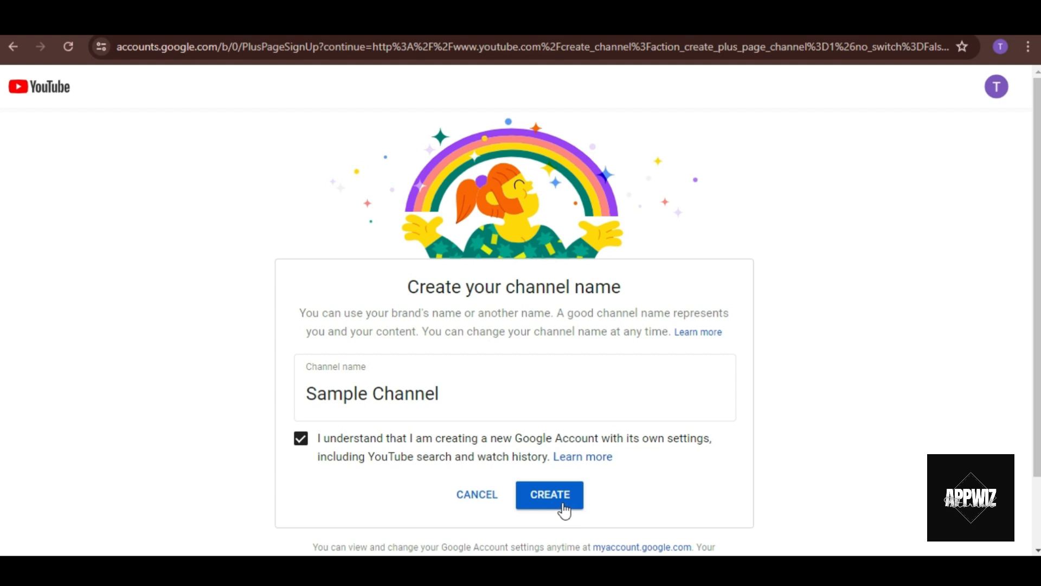
{"action": "left_click", "coordinate": [550, 494]}
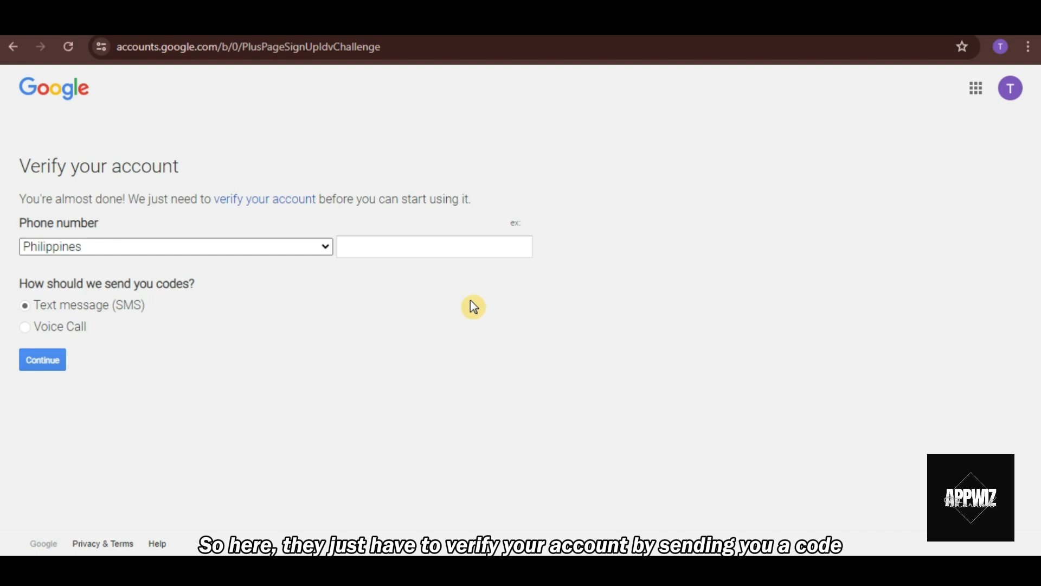
{"action": "mouse_move", "coordinate": [318, 302]}
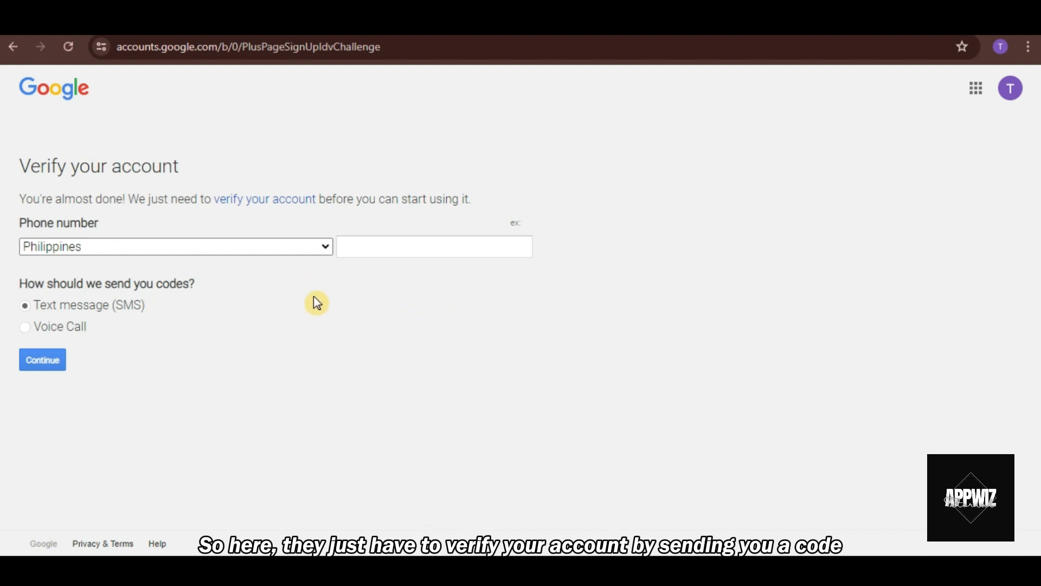
{"action": "mouse_move", "coordinate": [321, 266]}
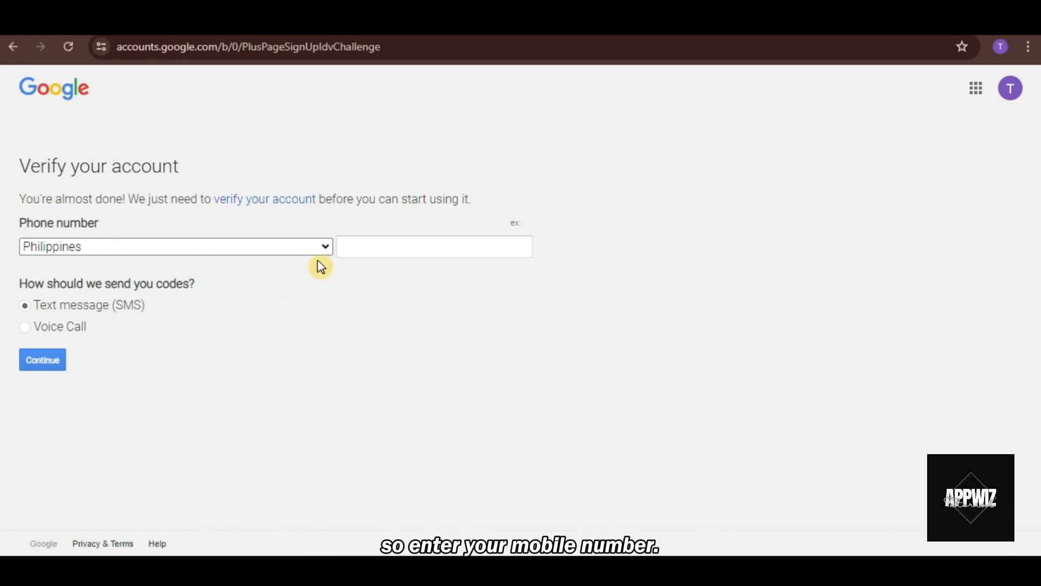
- Verify the account with a phone number and the texted code to finish Sample Channel
{"action": "left_click", "coordinate": [42, 359]}
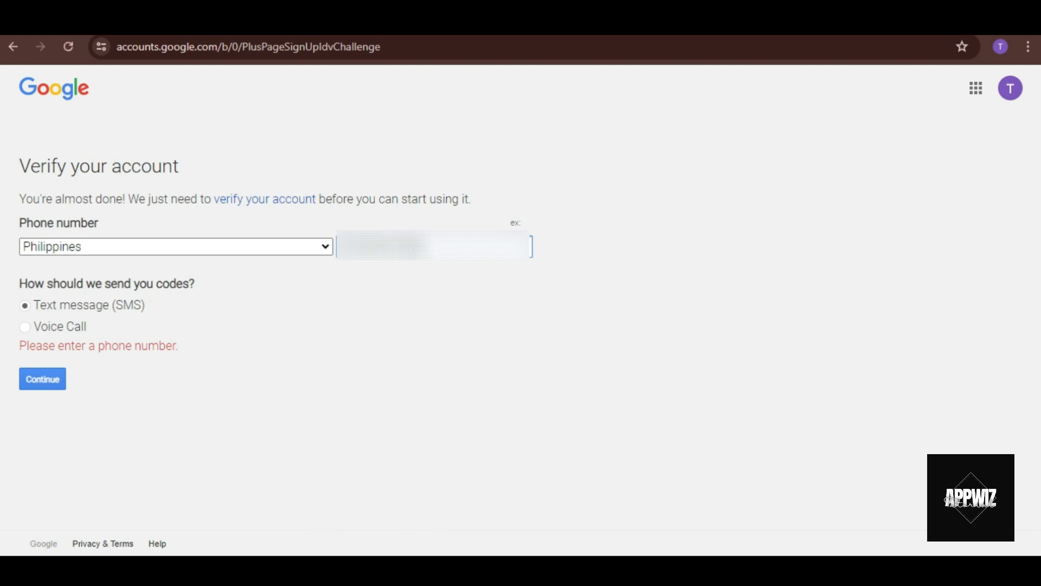
{"action": "left_click", "coordinate": [42, 378]}
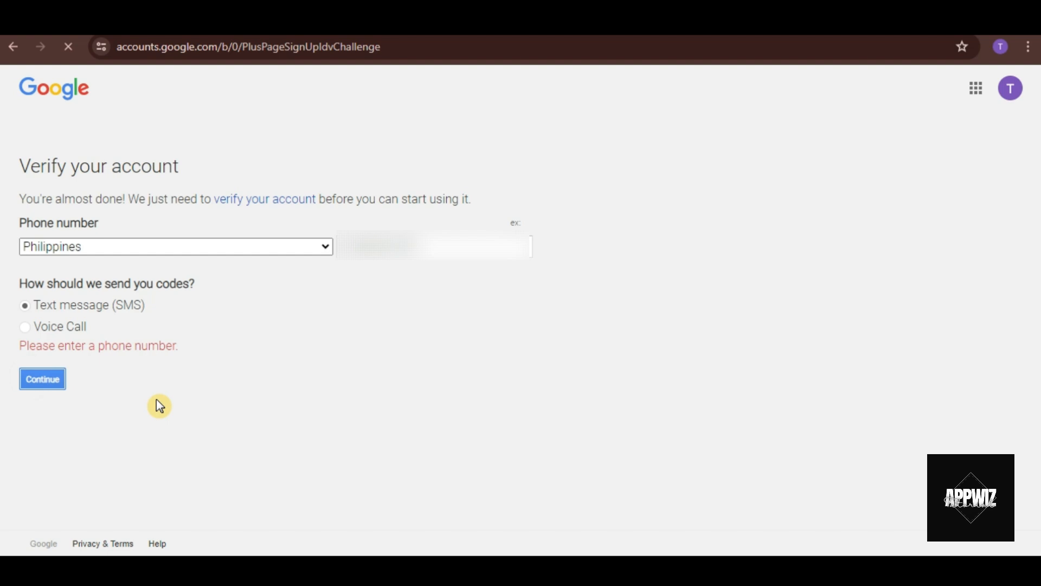
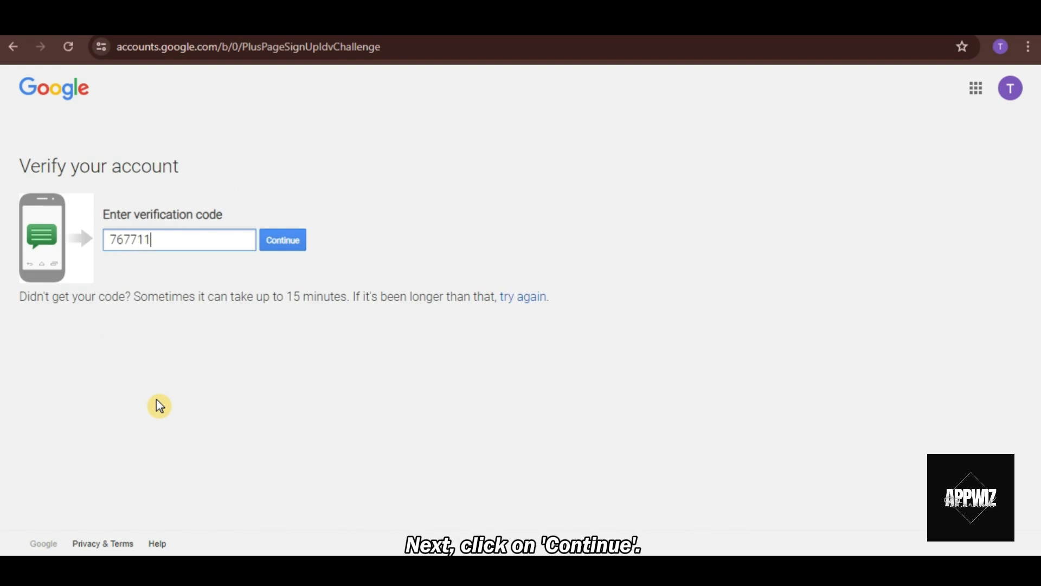
{"action": "left_click", "coordinate": [282, 239]}
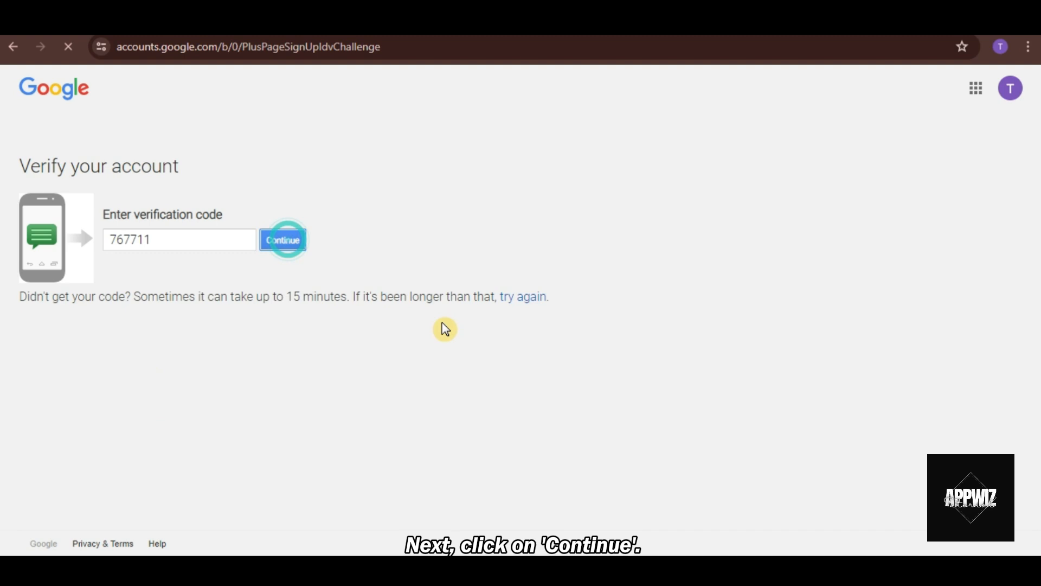
{"action": "left_click", "coordinate": [282, 239]}
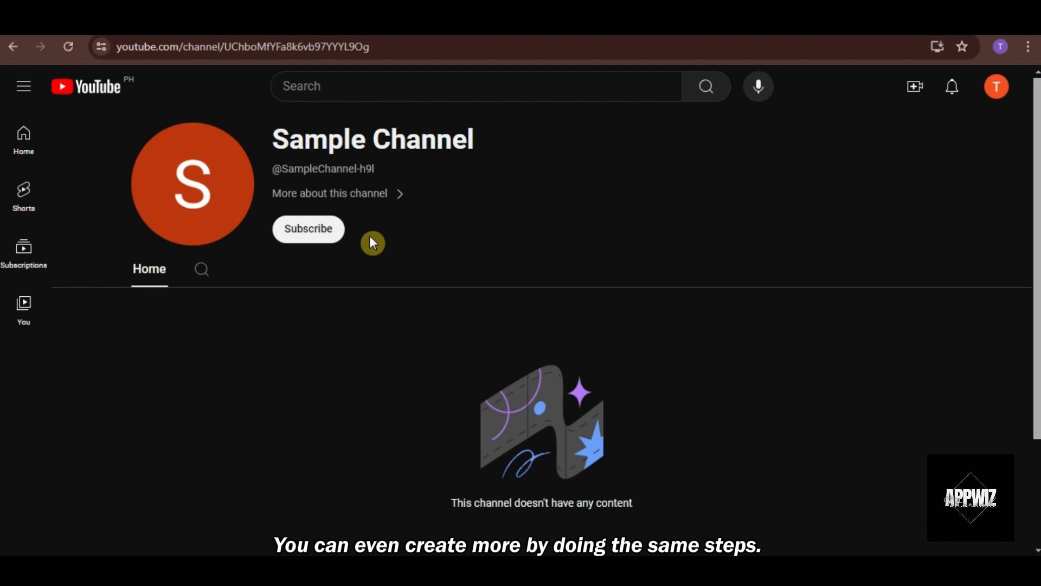
{"action": "mouse_move", "coordinate": [424, 253]}
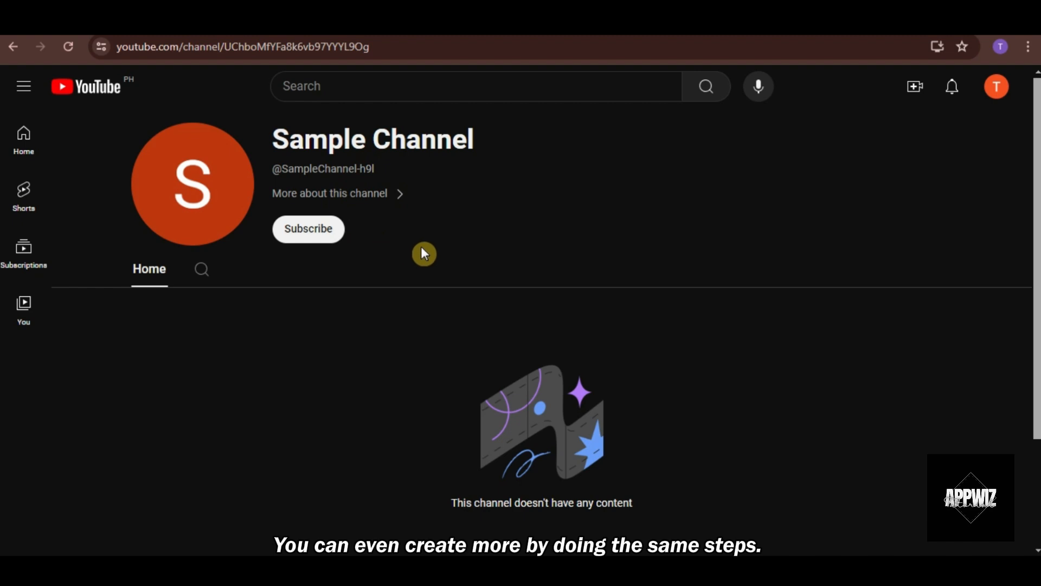
- Return to account settings and choose 'Add or manage your channel(s)'
{"action": "left_click", "coordinate": [996, 85]}
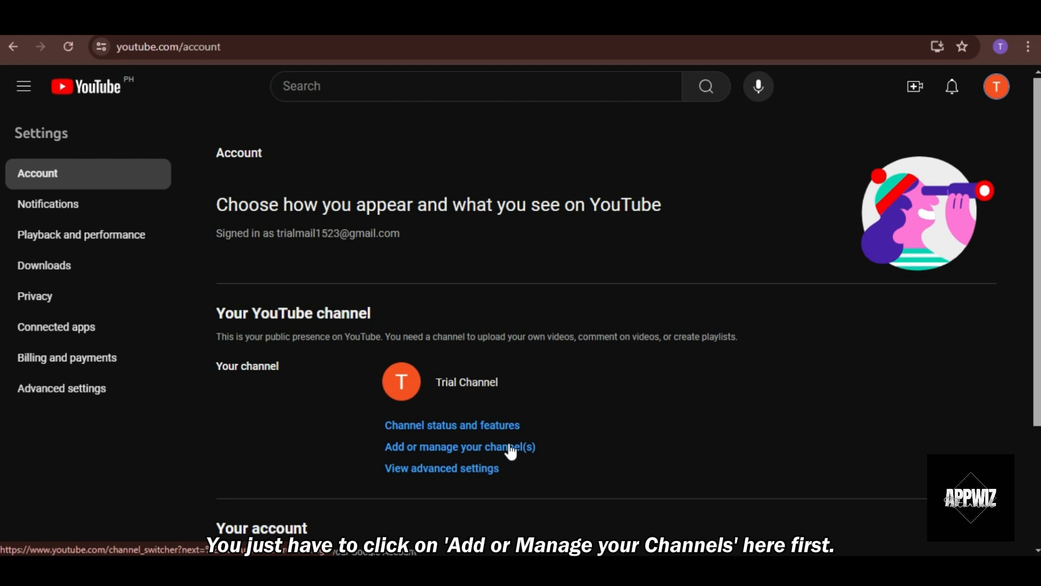
{"action": "left_click", "coordinate": [458, 446]}
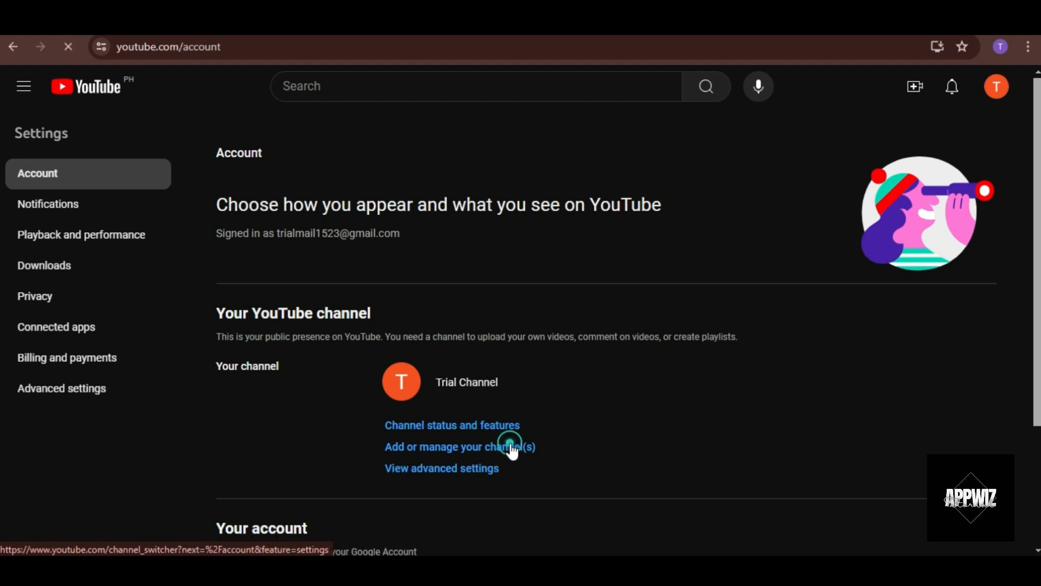
- Show the All channels list with Trial Channel and Sample Channel
{"action": "left_click", "coordinate": [459, 447]}
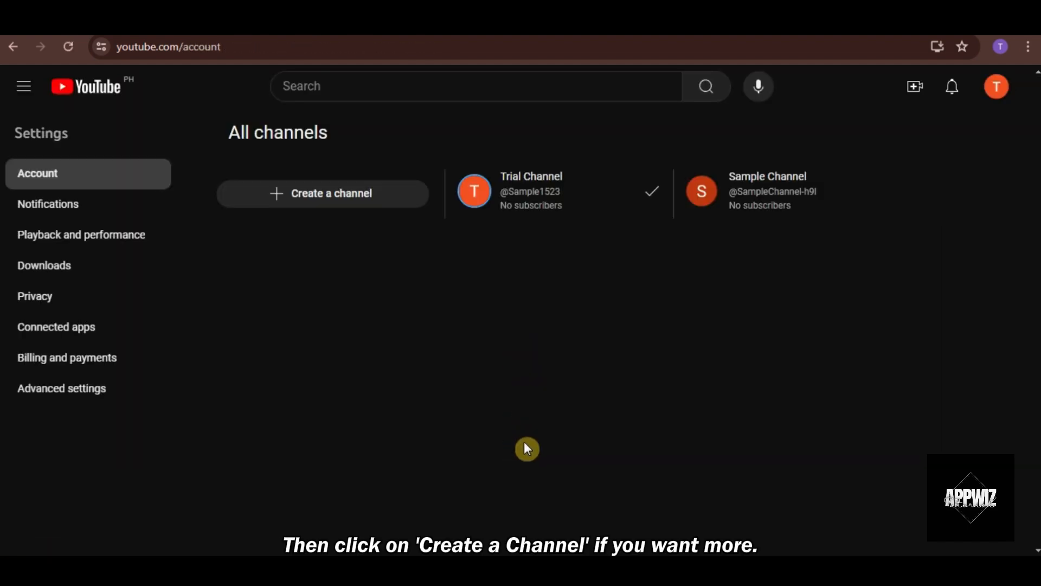
{"action": "mouse_move", "coordinate": [546, 304]}
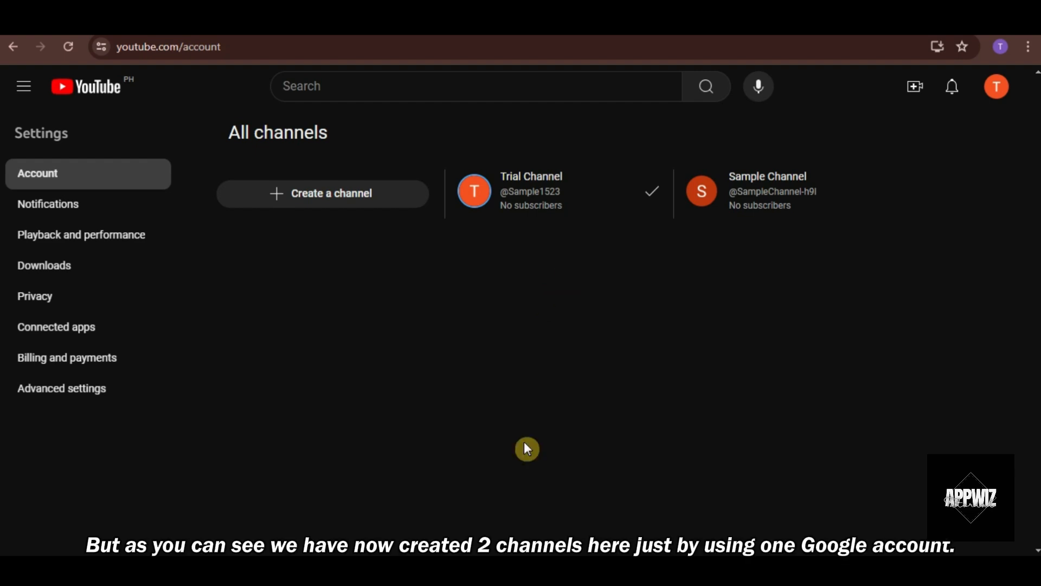
{"action": "mouse_move", "coordinate": [568, 275]}
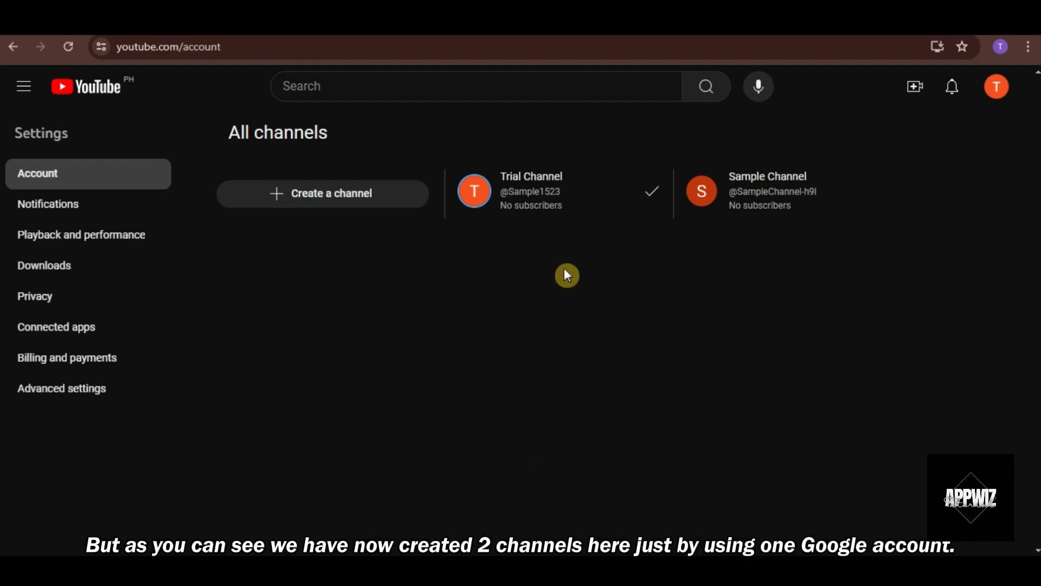
{"action": "mouse_move", "coordinate": [526, 448]}
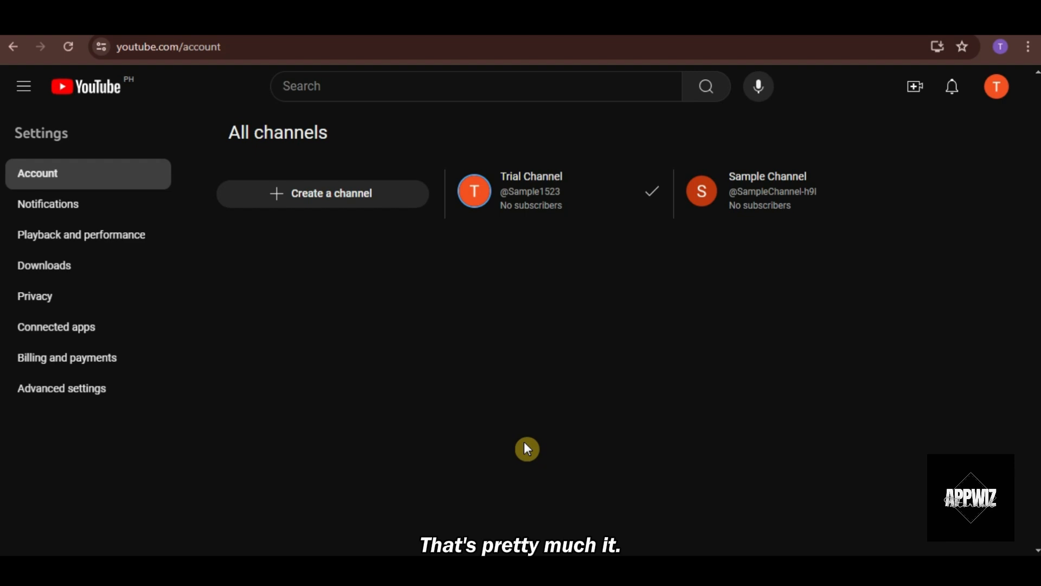
{"action": "mouse_move", "coordinate": [566, 274]}
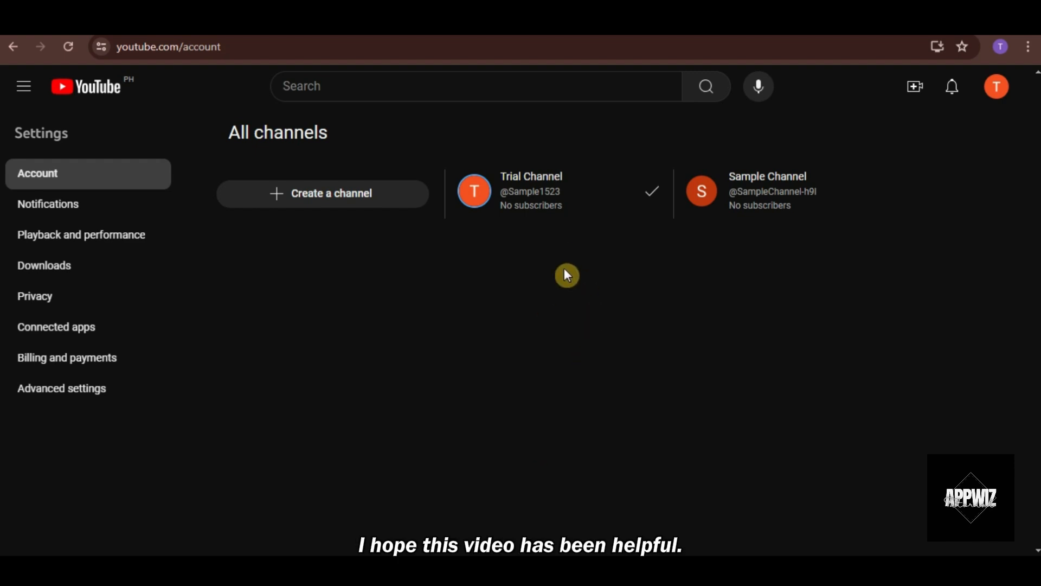
{"action": "mouse_move", "coordinate": [560, 410]}
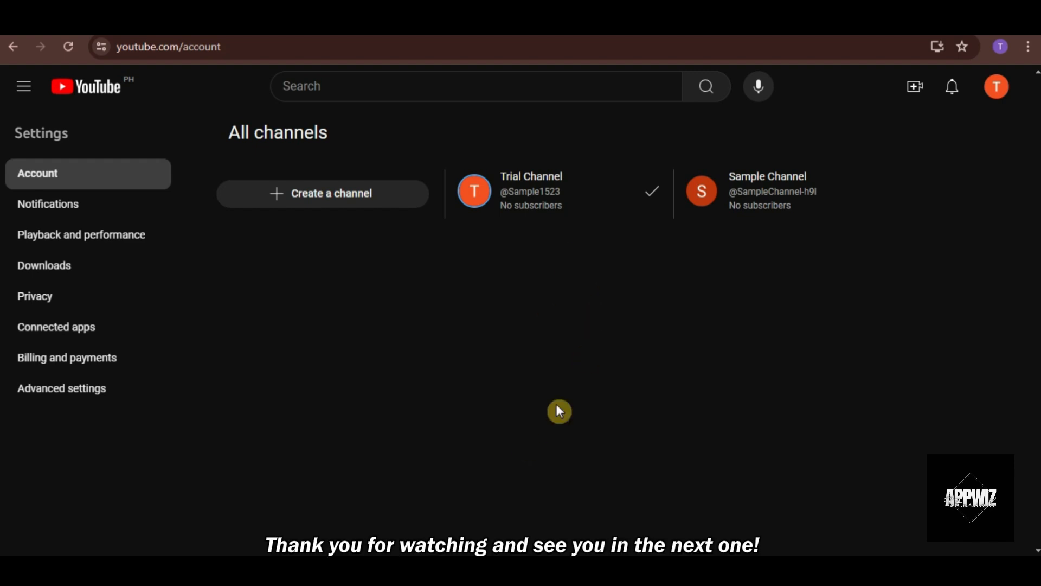